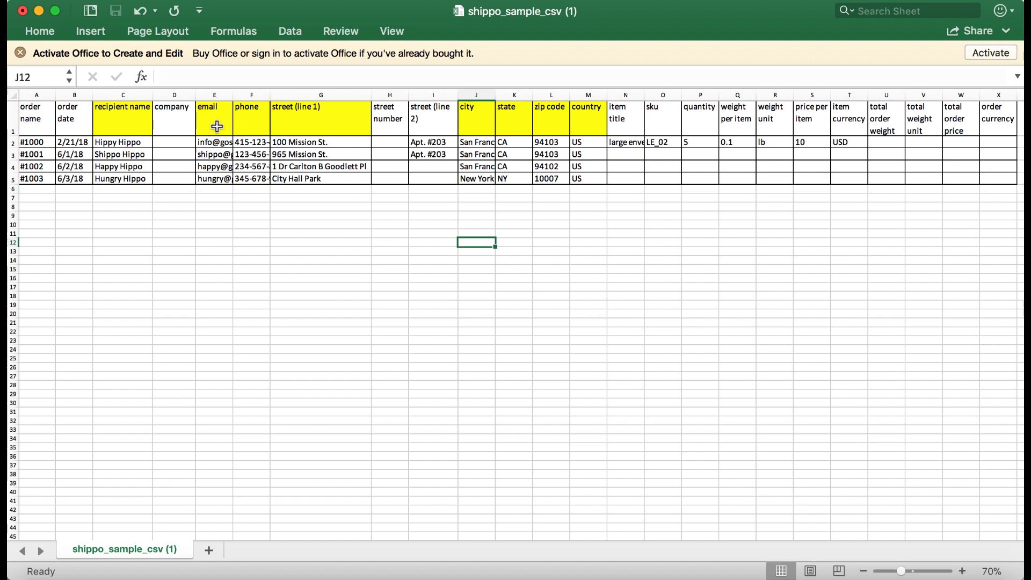
mouse_move(314, 128)
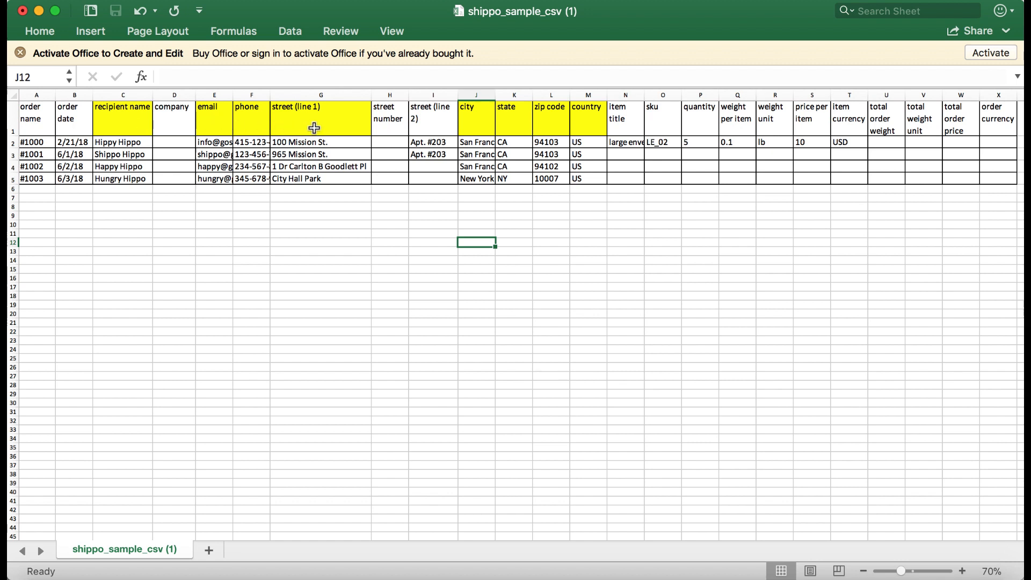
mouse_move(519, 128)
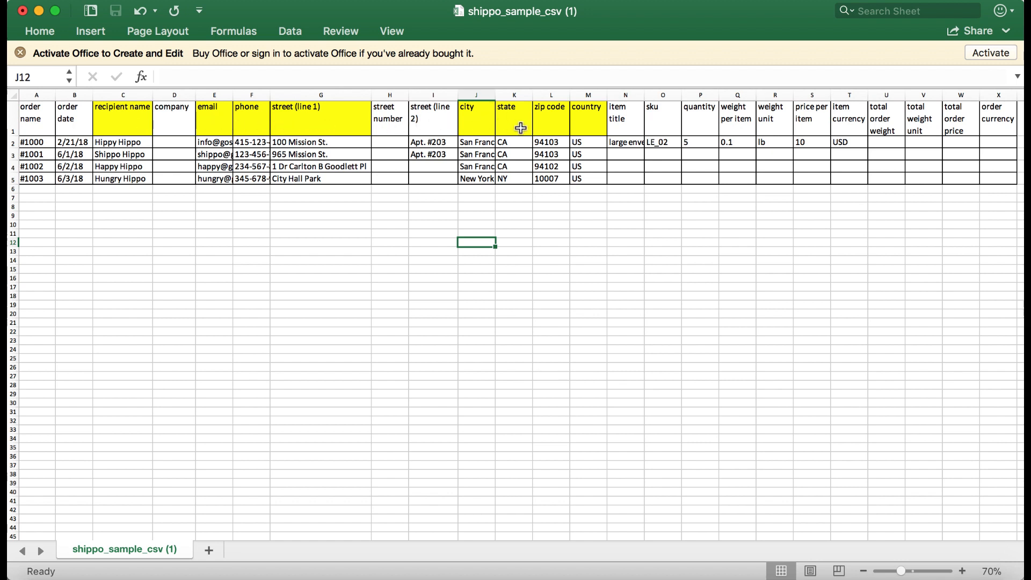
mouse_move(552, 124)
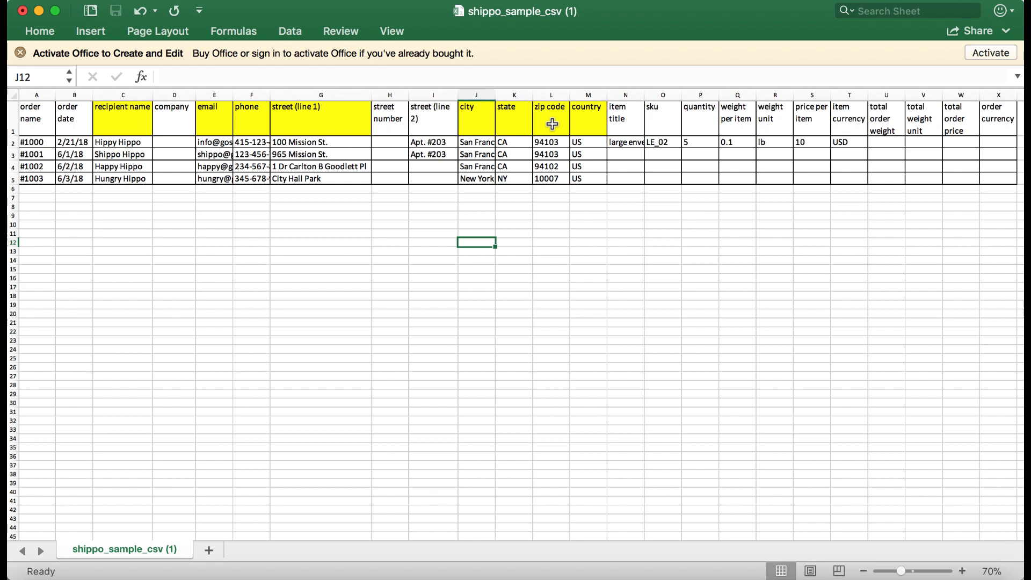
mouse_move(543, 203)
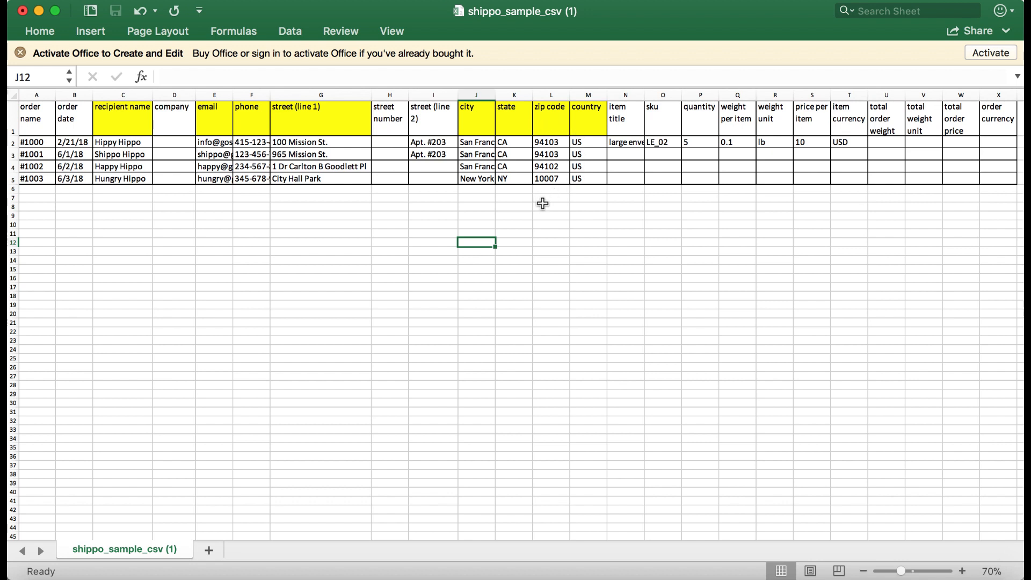
mouse_move(516, 217)
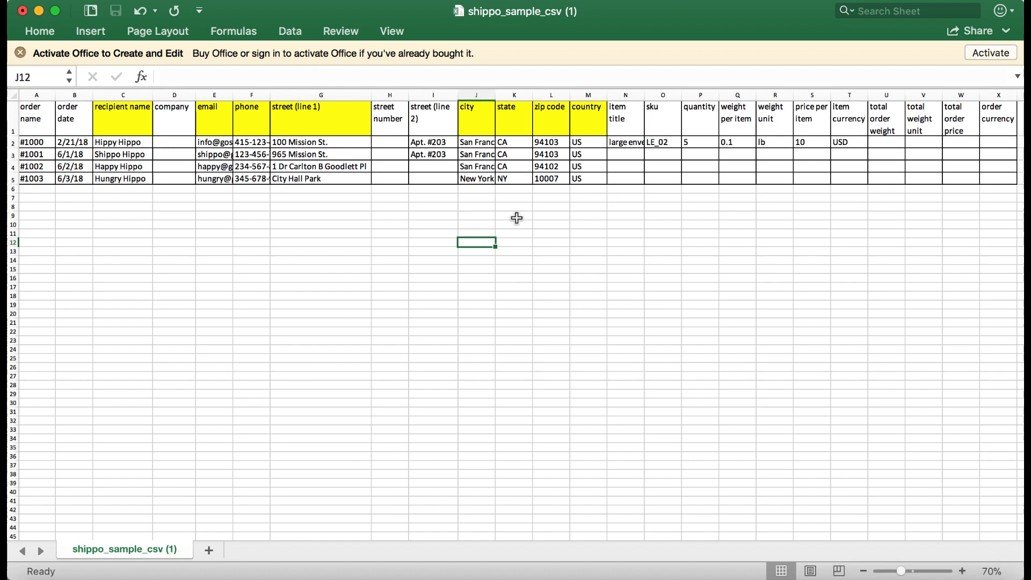
mouse_move(662, 161)
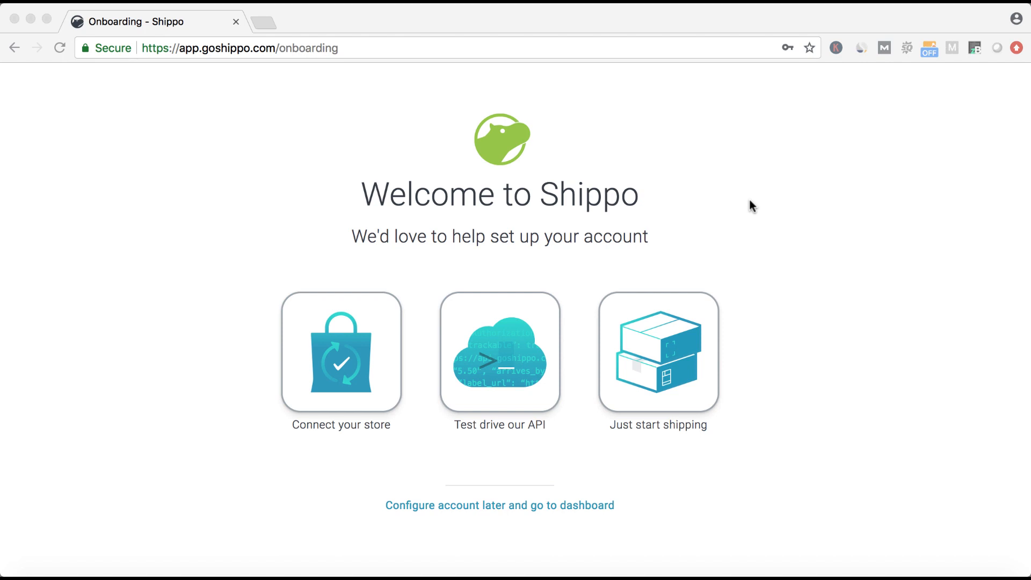
mouse_move(570, 448)
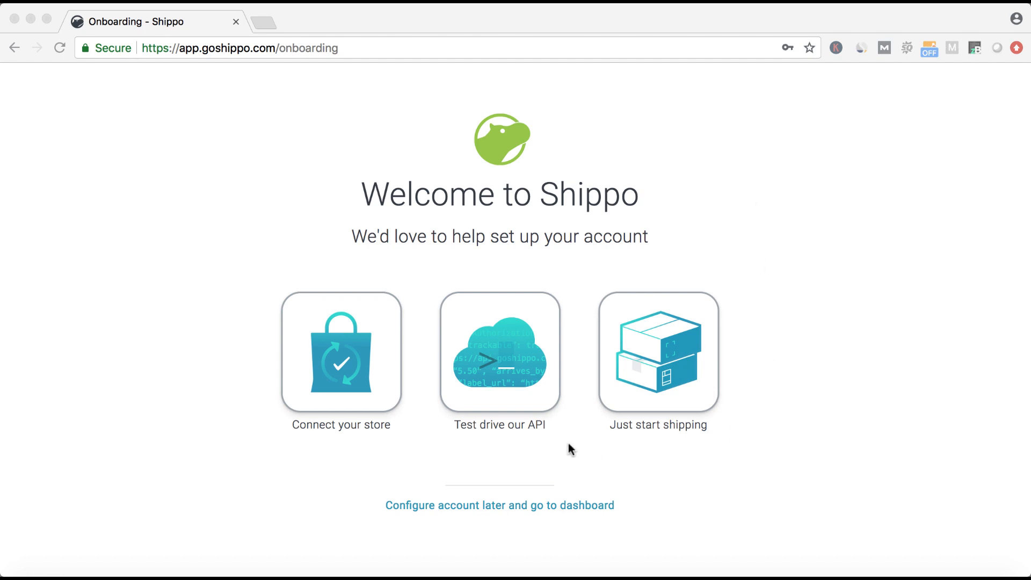
mouse_move(761, 199)
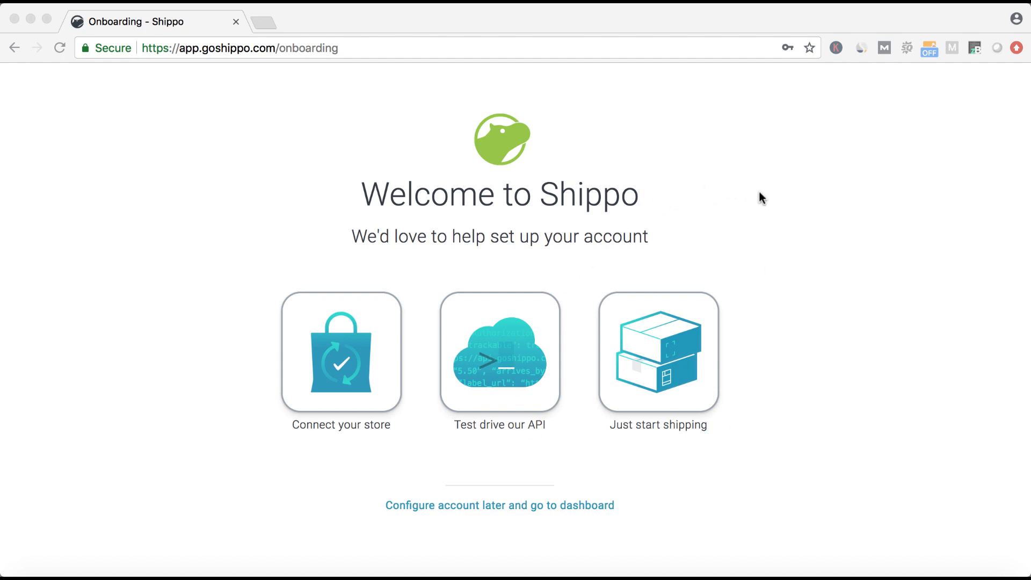
mouse_move(659, 354)
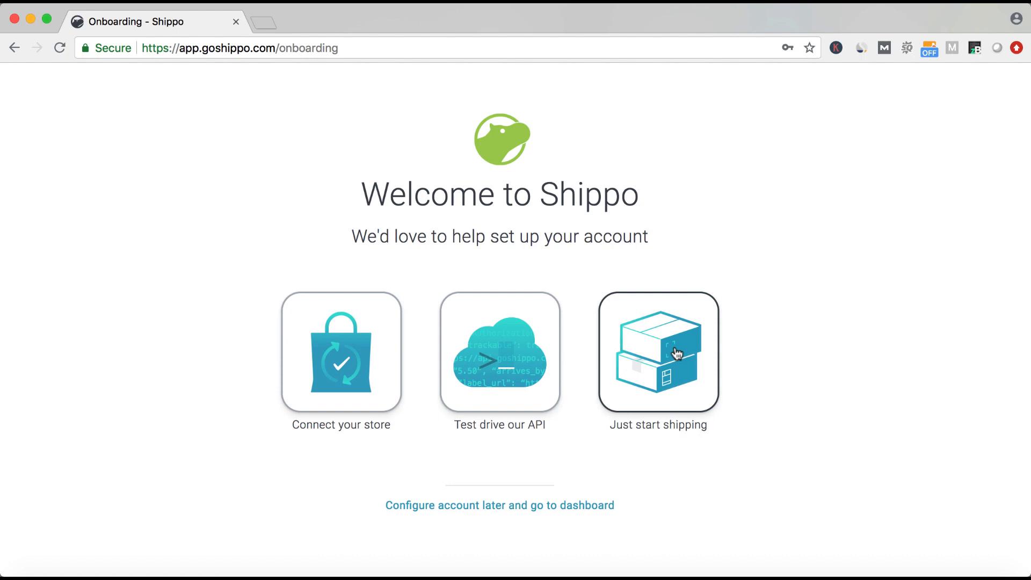
- Start shipping without connecting a store and pick the sample orders CSV for bulk upload
click(657, 351)
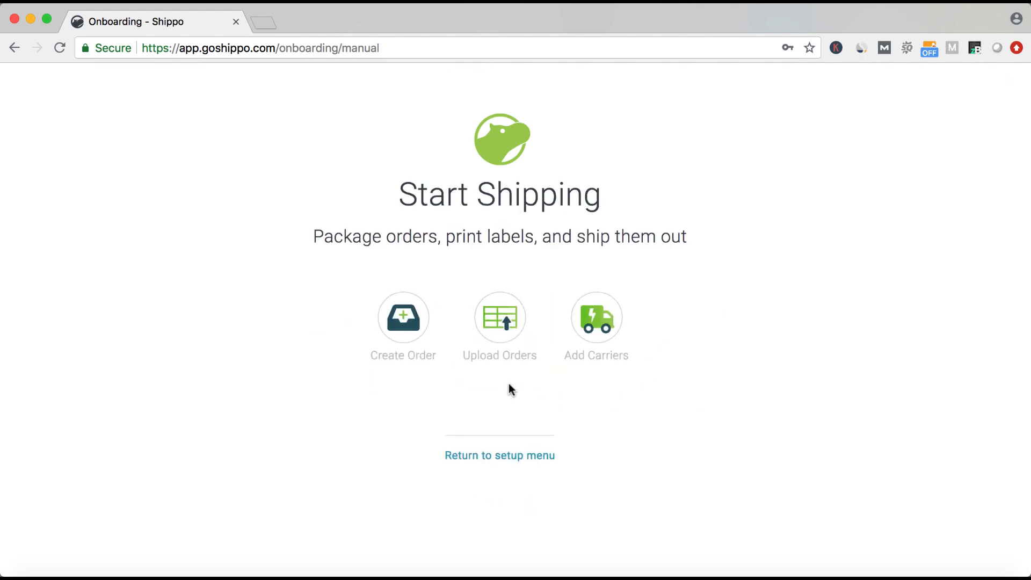
click(500, 319)
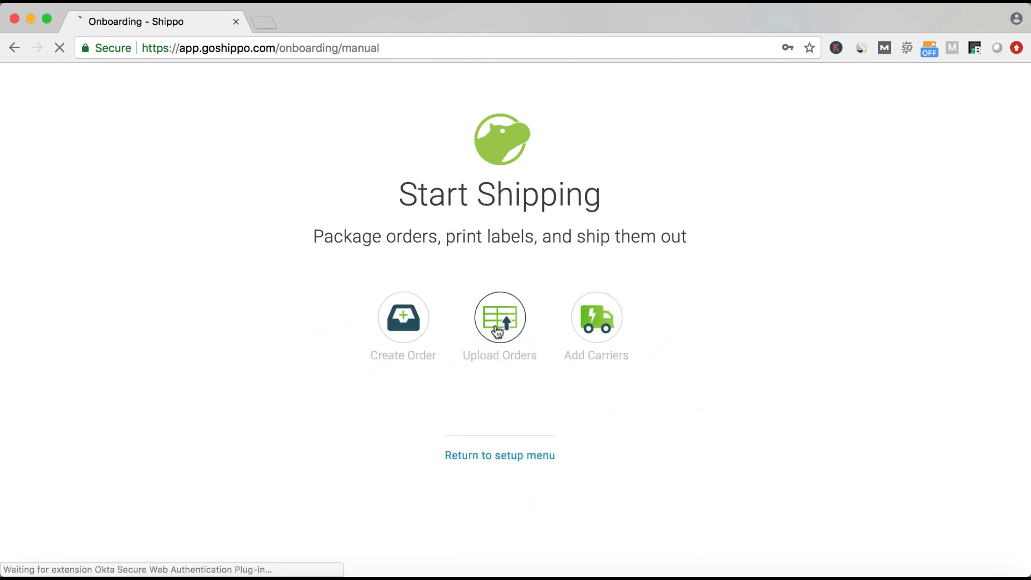
click(500, 319)
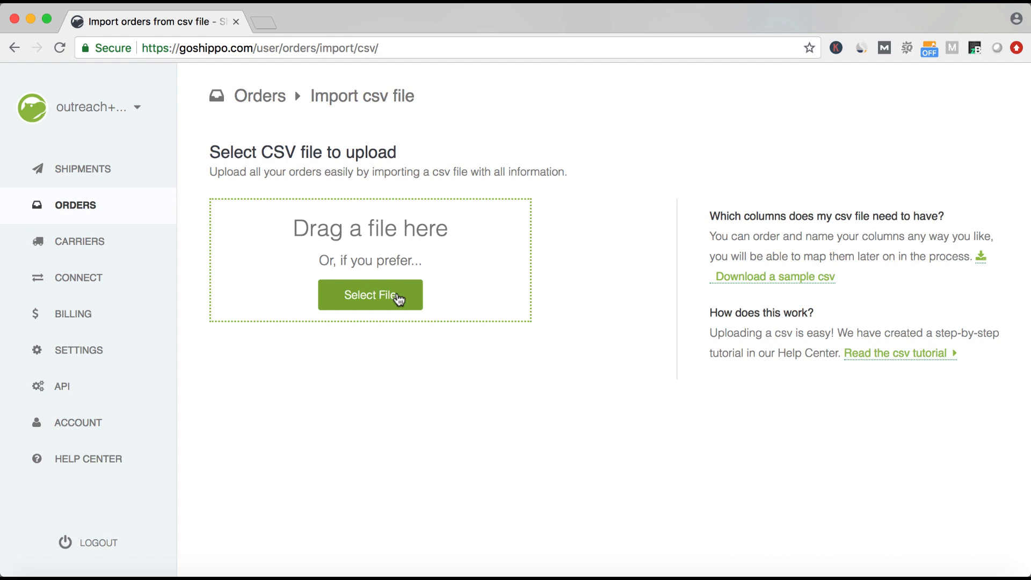
click(369, 295)
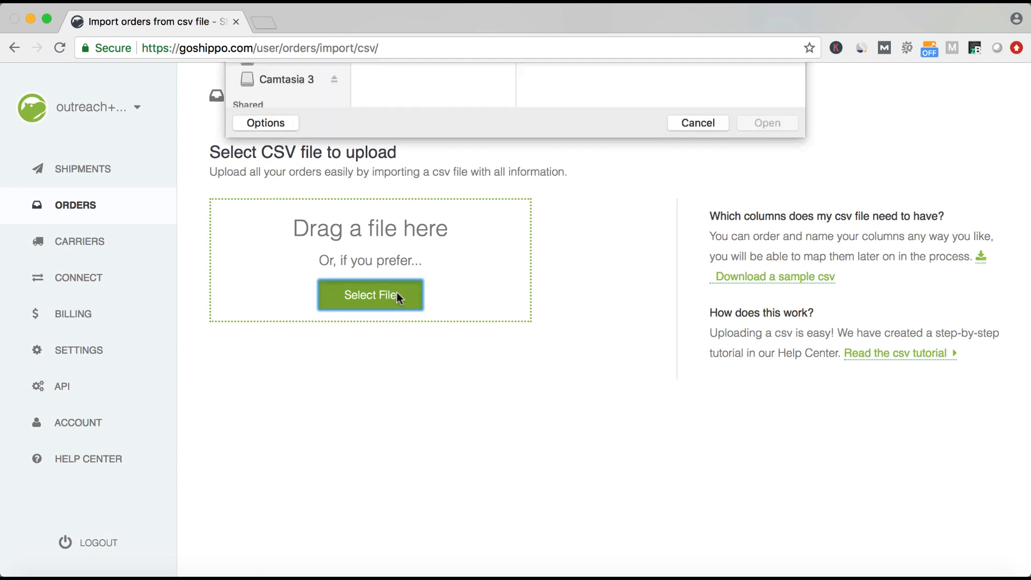
click(698, 123)
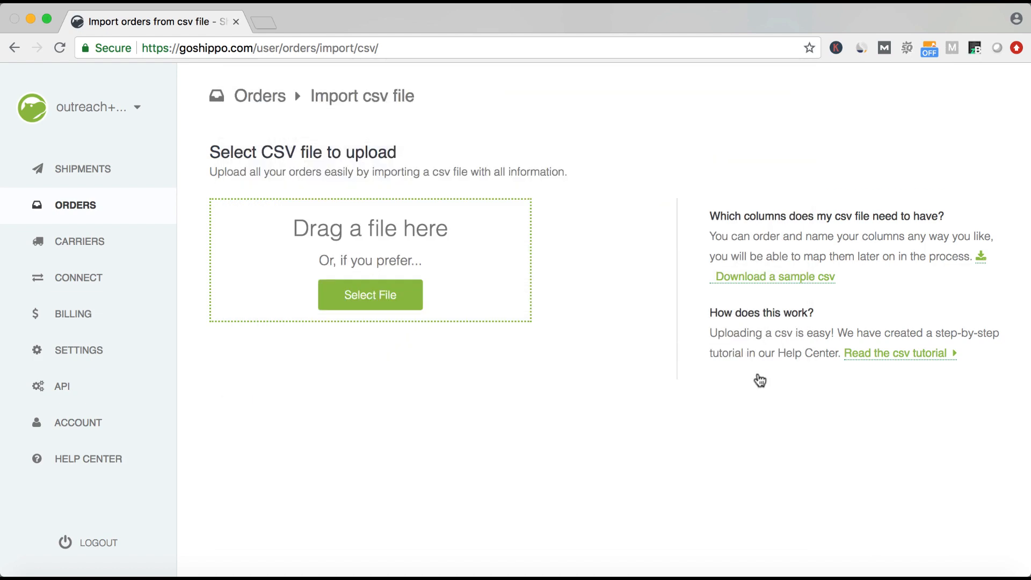
- Keep the order name column mapped to Order Name and upload the mapped CSV file
click(370, 295)
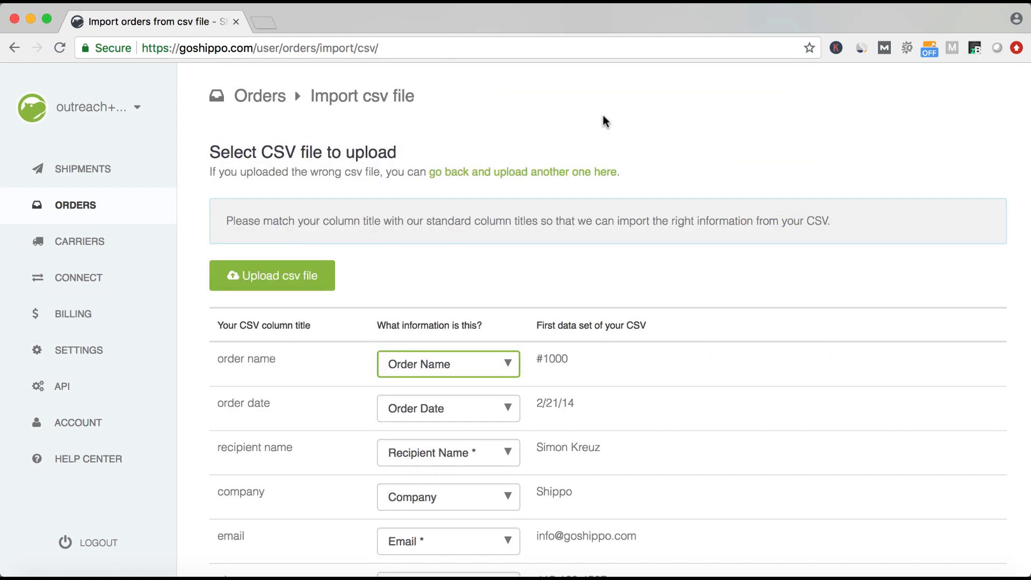
mouse_move(520, 317)
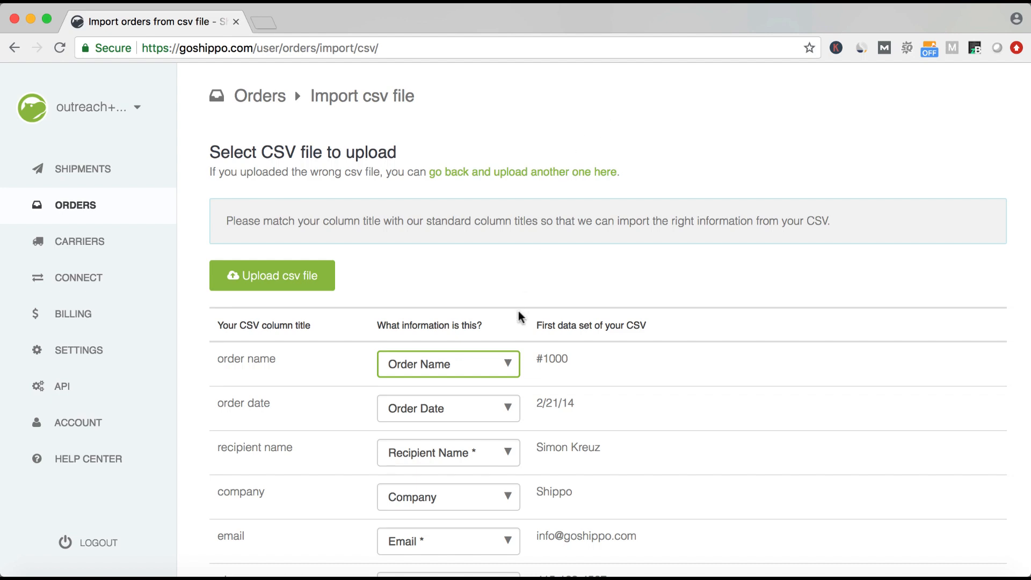
mouse_move(433, 335)
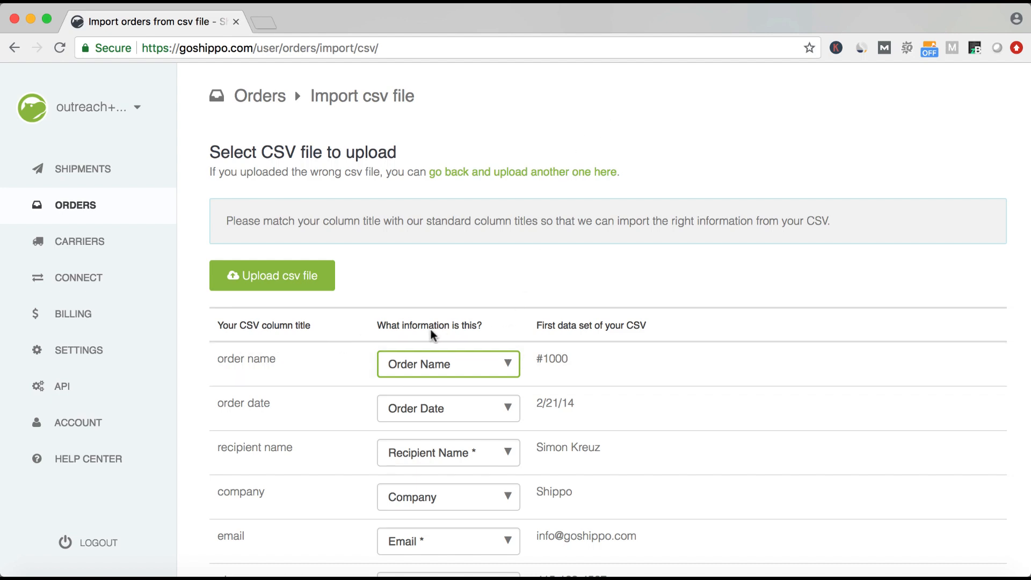
click(448, 364)
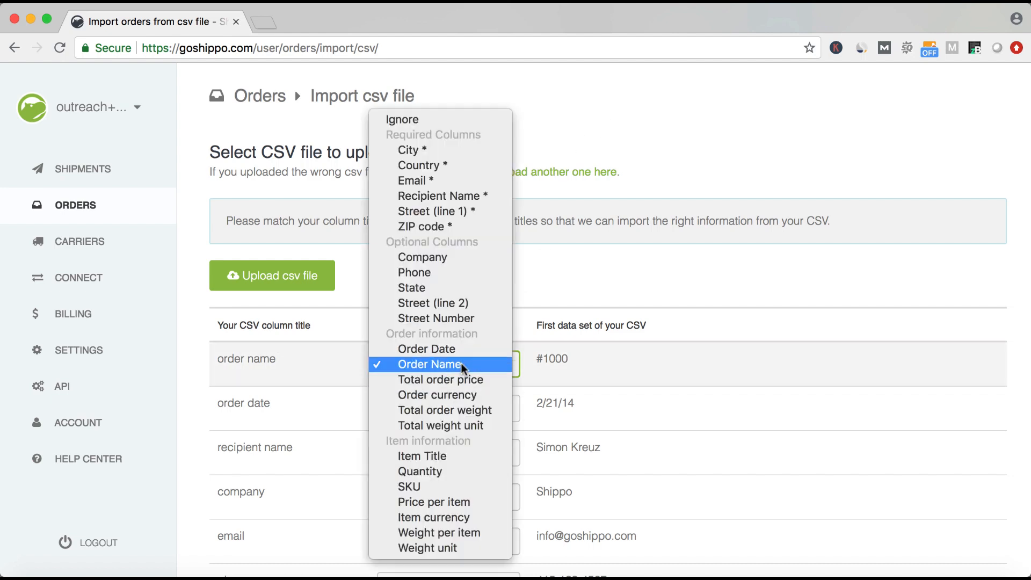
click(430, 364)
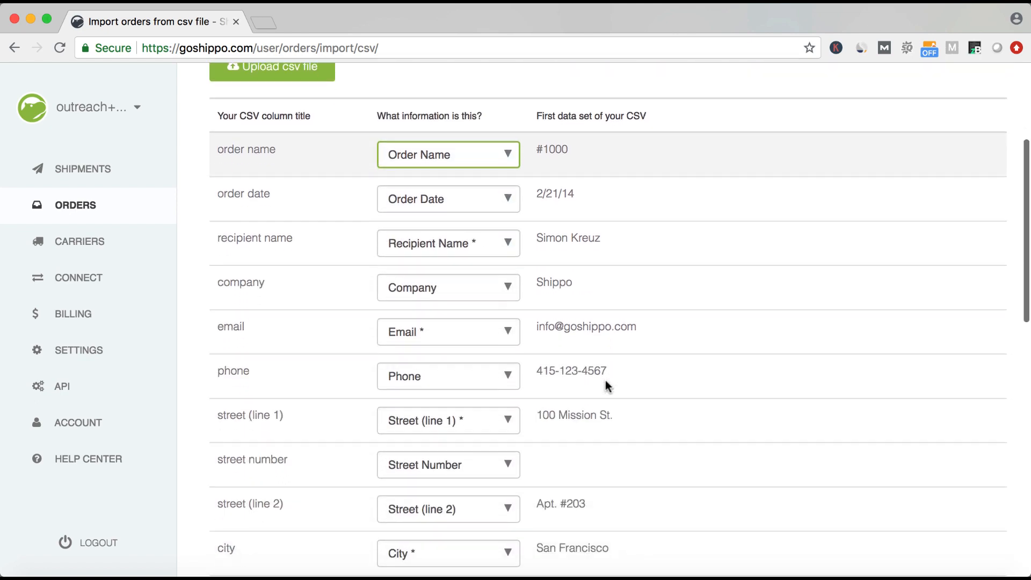
scroll(down, 3)
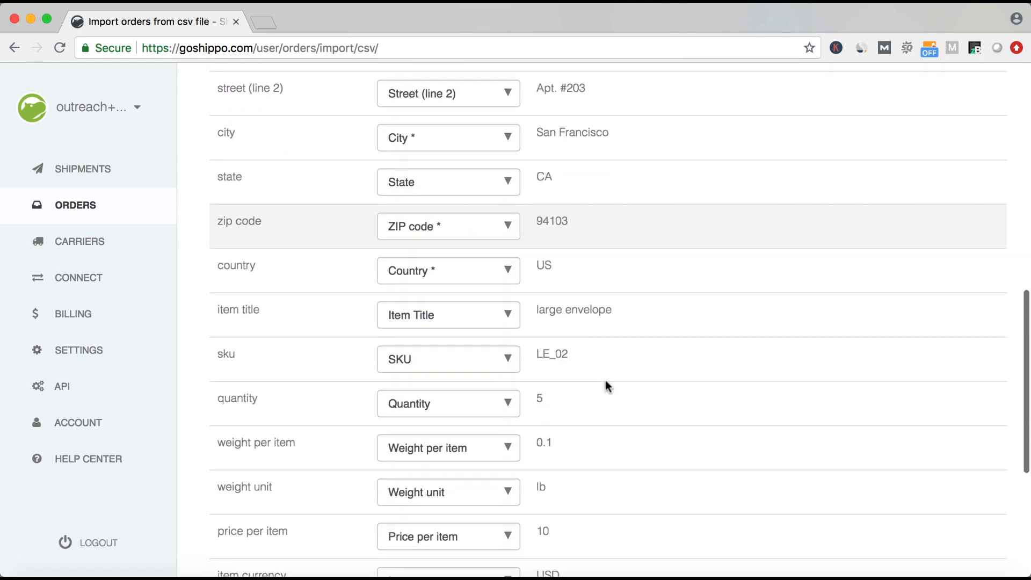
scroll(down, 3)
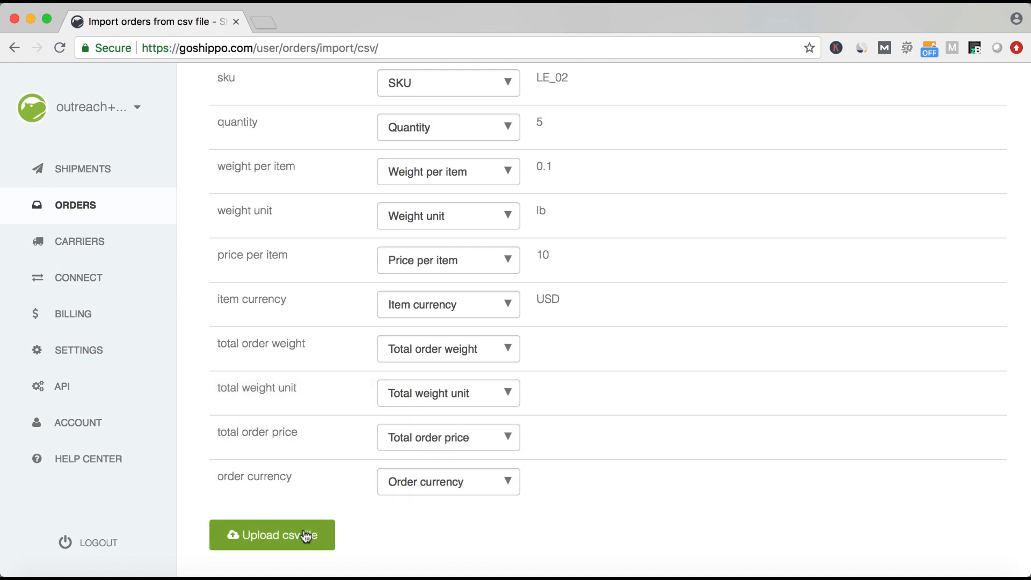
click(272, 535)
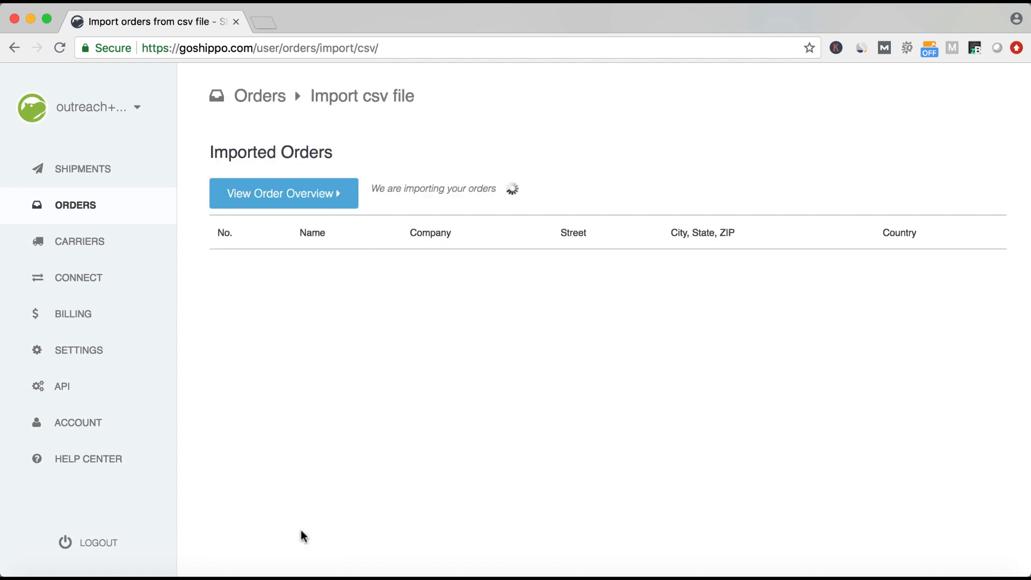